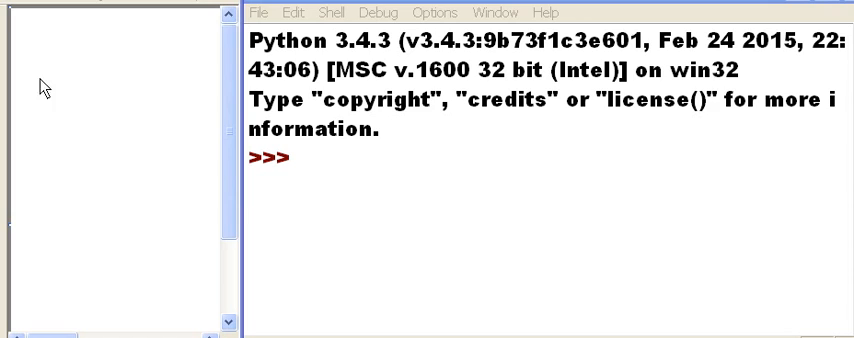
mouse_move(38, 89)
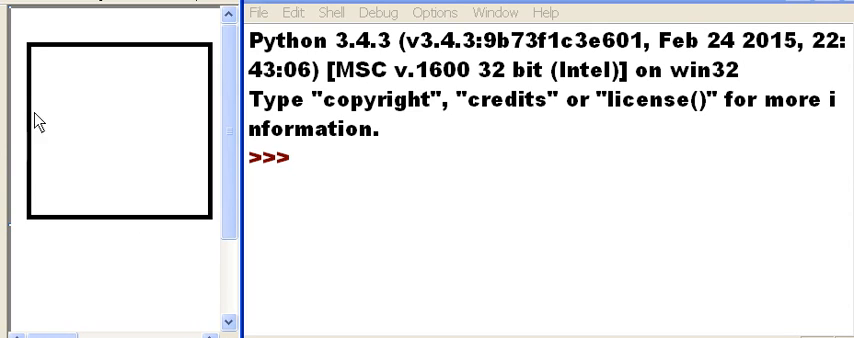
mouse_move(40, 55)
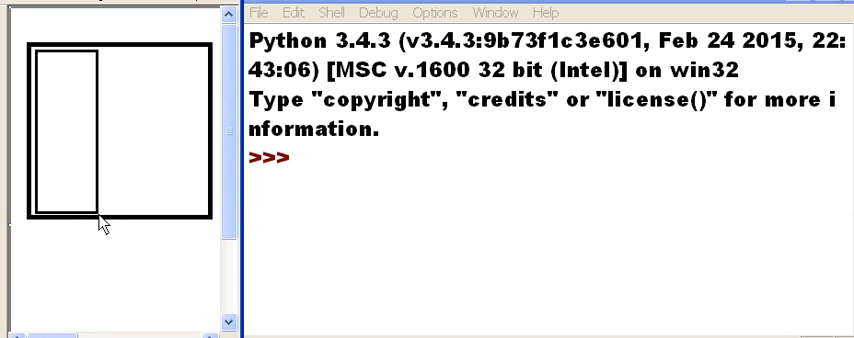
mouse_move(155, 62)
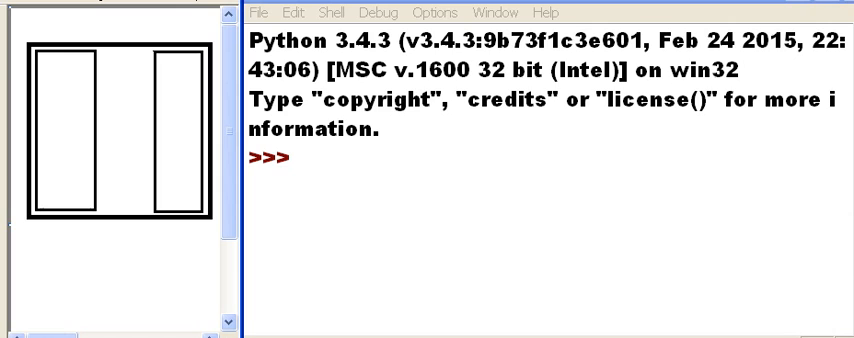
mouse_move(12, 187)
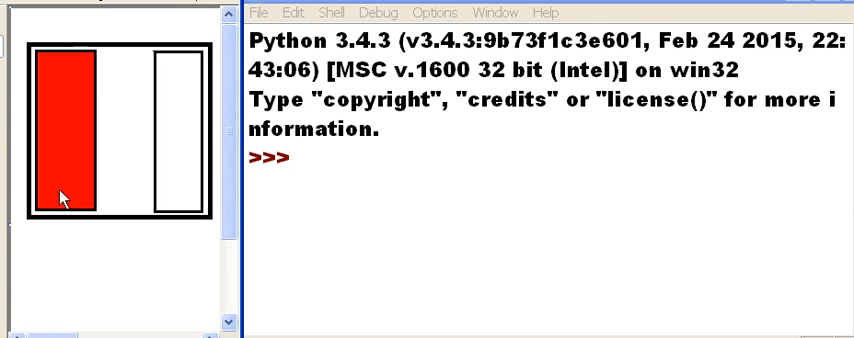
mouse_move(180, 147)
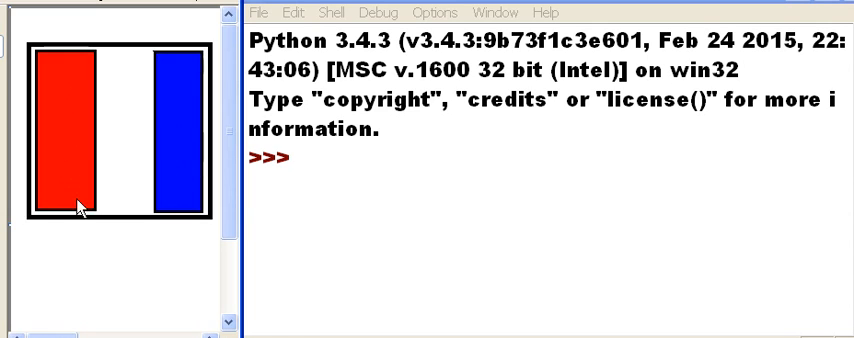
mouse_move(40, 210)
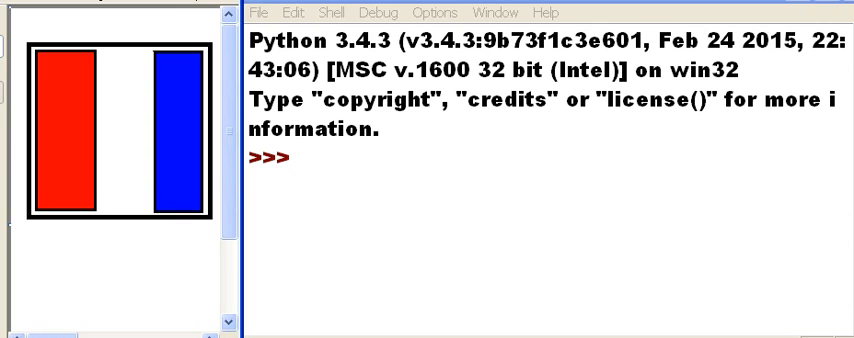
mouse_move(111, 149)
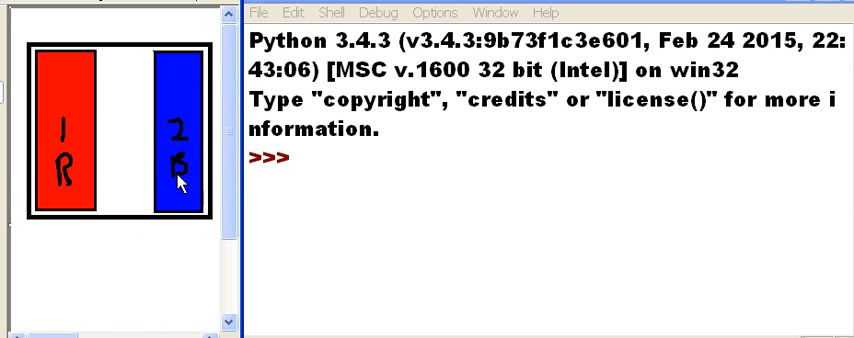
mouse_move(132, 285)
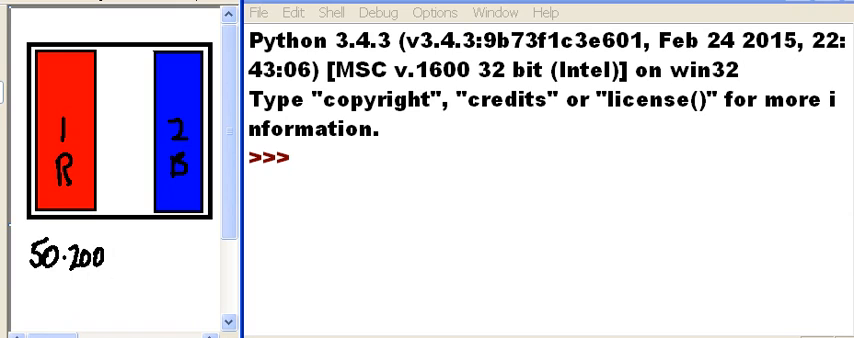
mouse_move(85, 320)
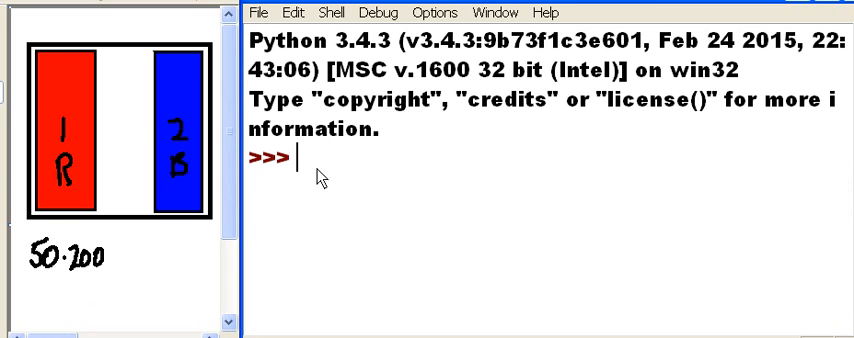
mouse_move(387, 261)
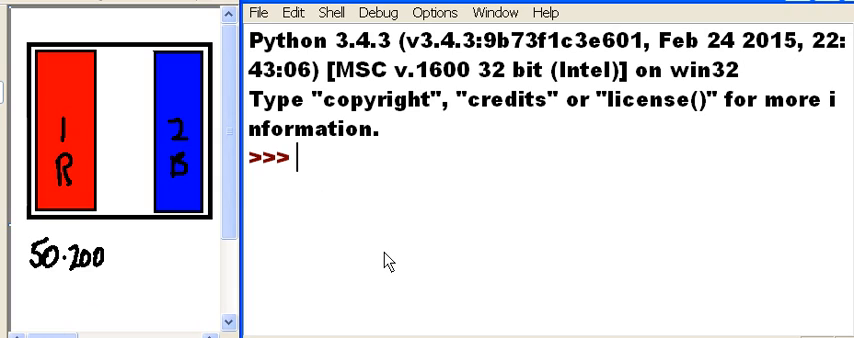
Run 'from tkinter import *' and 'root = Tk()' to open an empty Tk window
text(from tki)
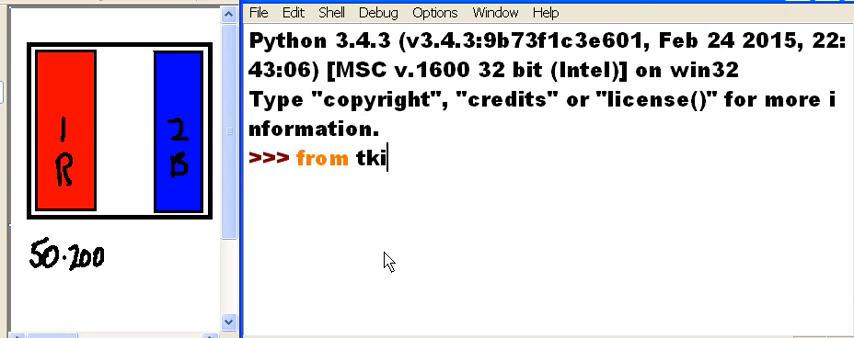
text(nter import *)
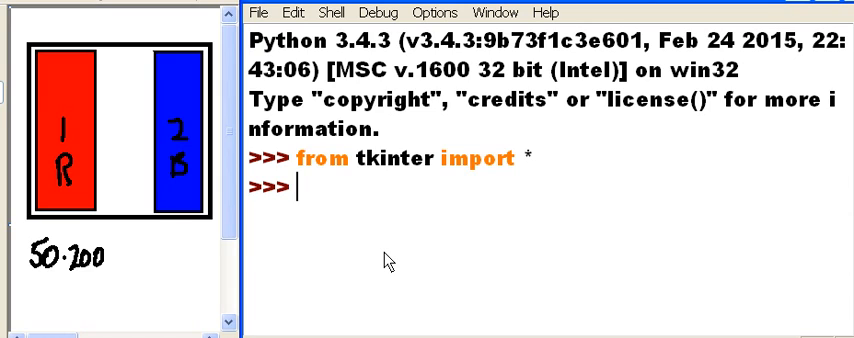
text(root)
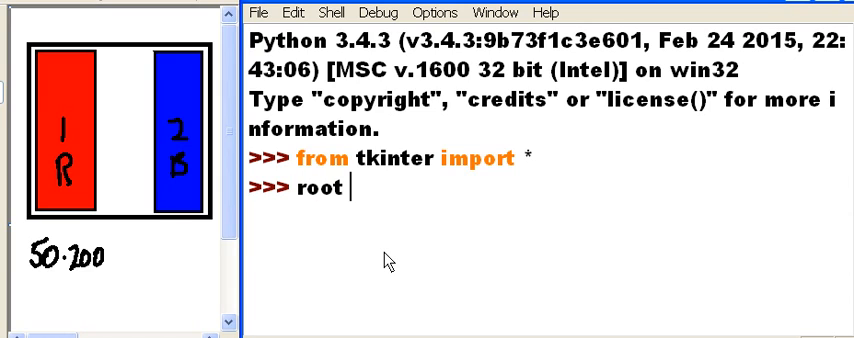
text(= Tk)
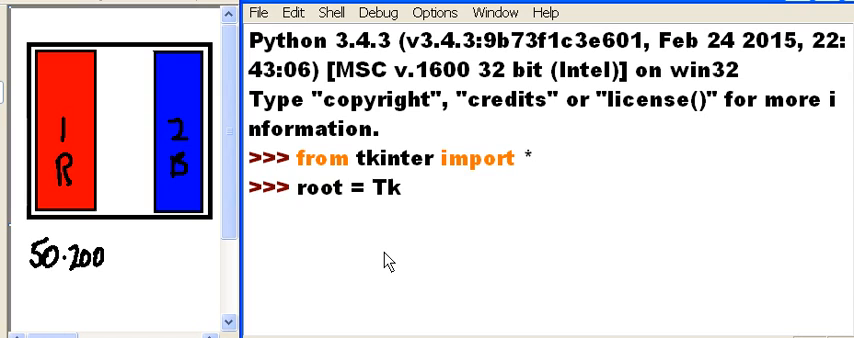
text(())
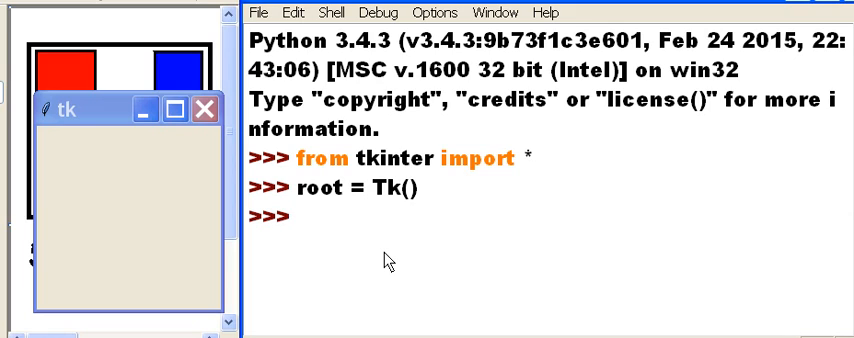
Run f1=Frame(root, width=50, height=200, bg="red") to define the red frame
text(f1)
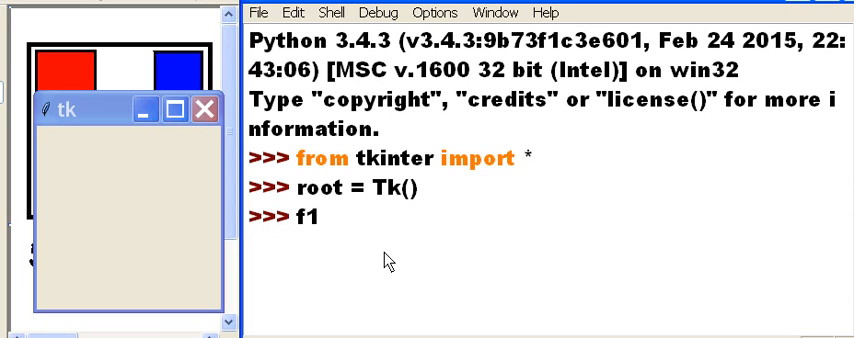
text(=F)
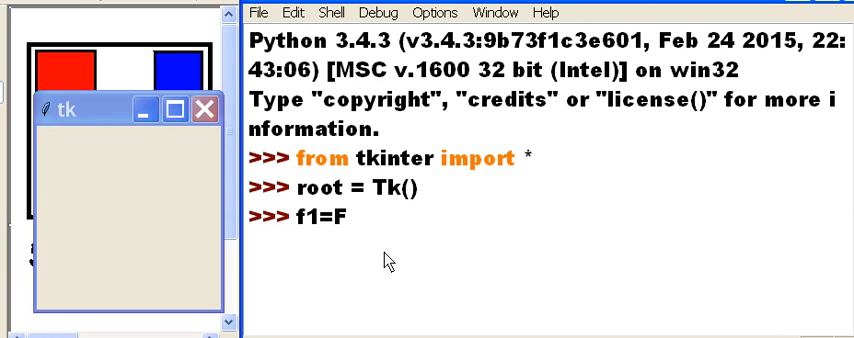
text(ram)
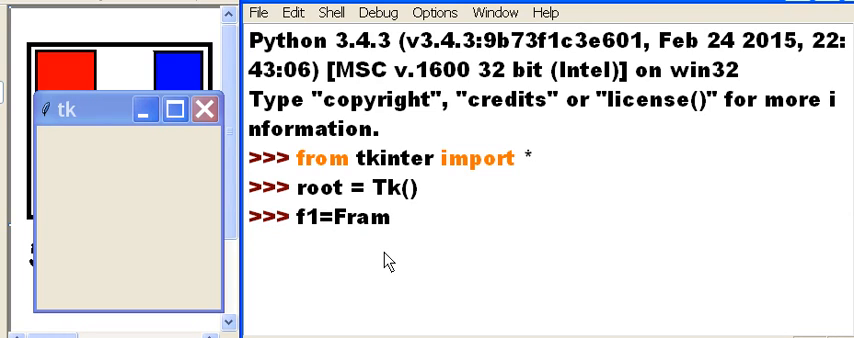
text(e()
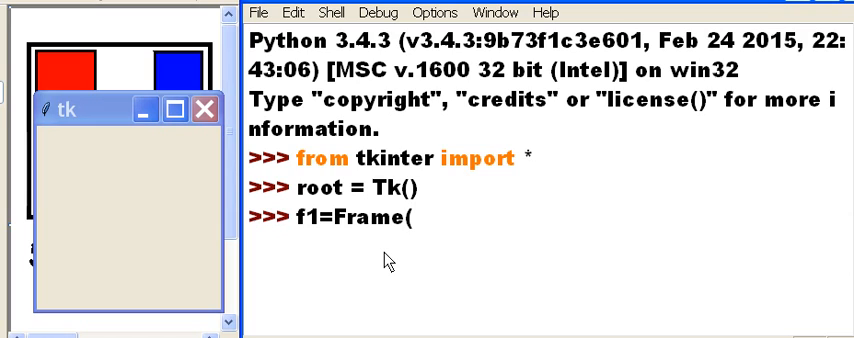
text(()
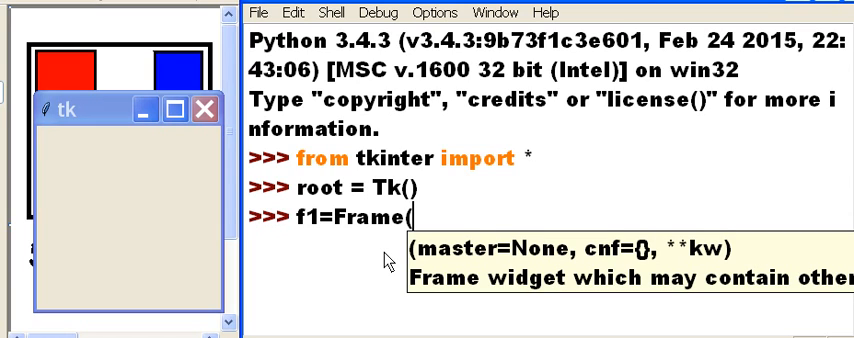
text(root,)
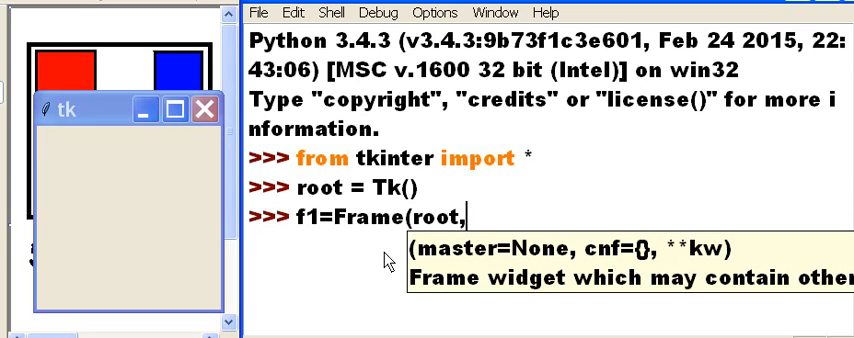
text(widt)
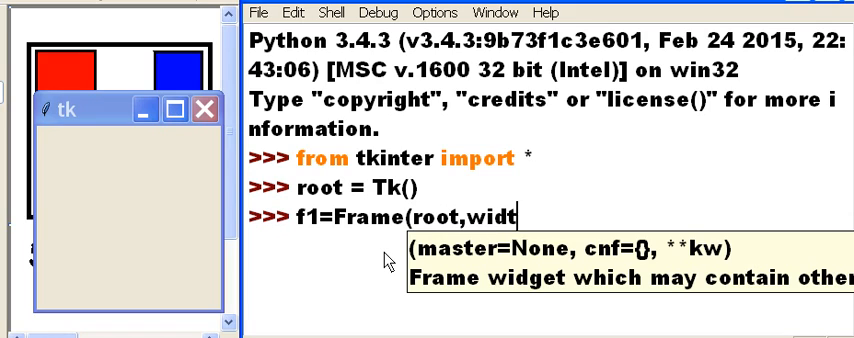
text(h=5)
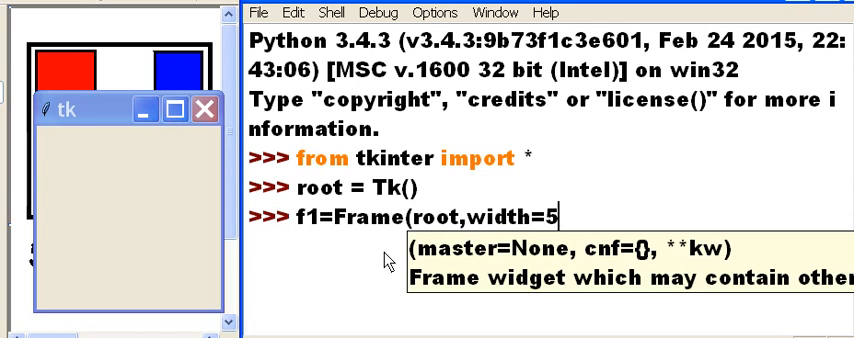
text(0,)
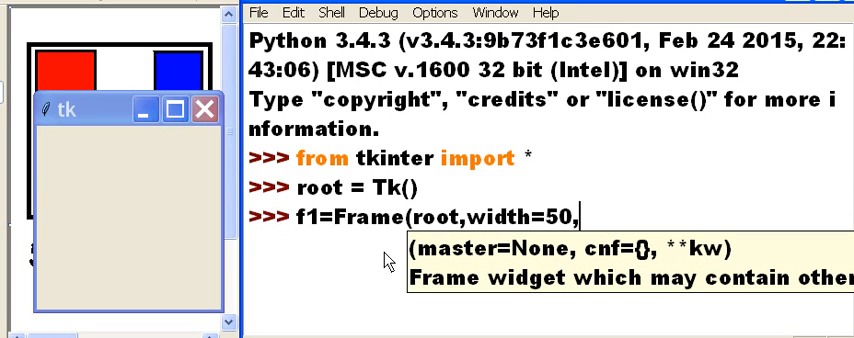
text(height)
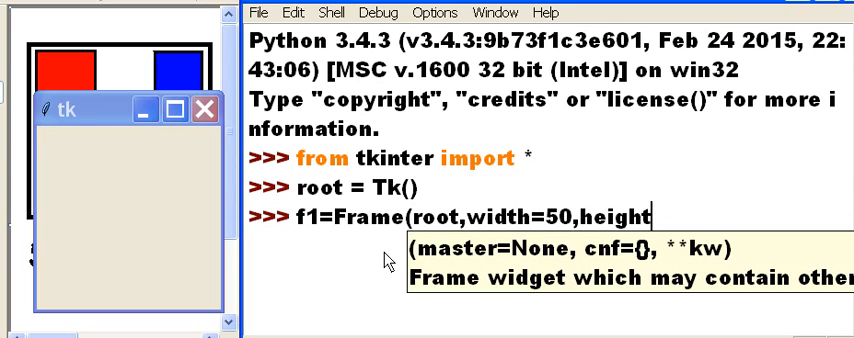
text(200)
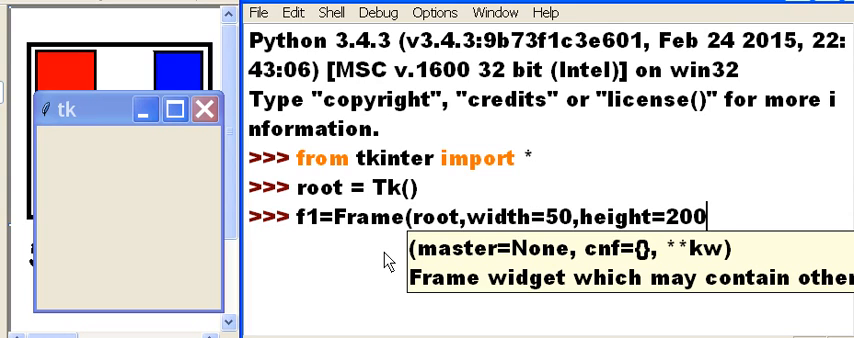
text(, g)
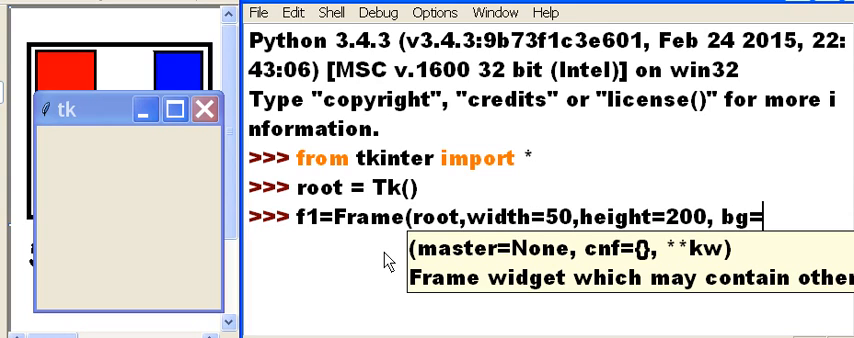
text("red)
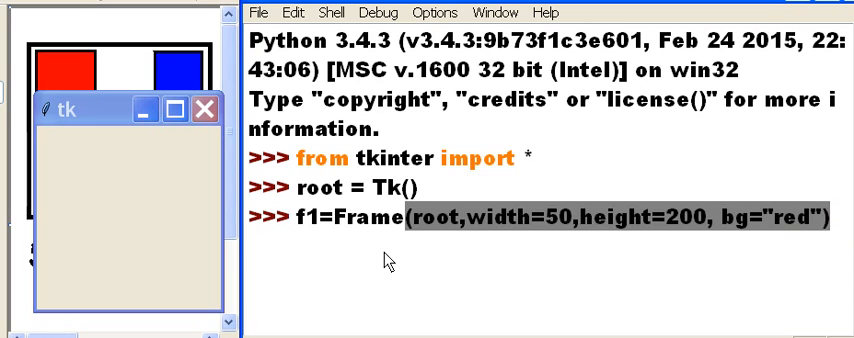
key(Return)
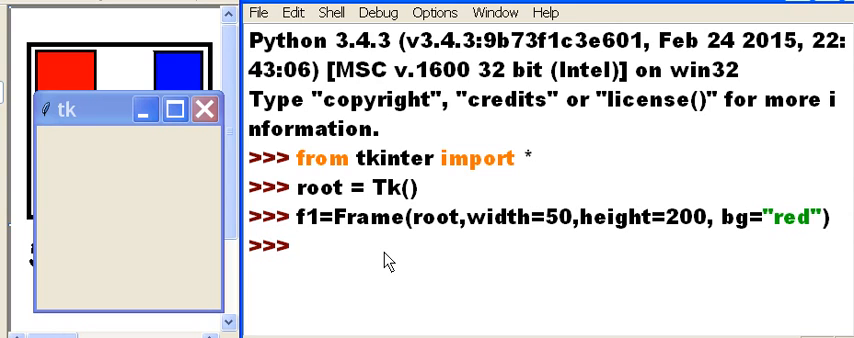
Run f1.pack(side=LEFT) so a red bar appears on the window's left edge
text(f1)
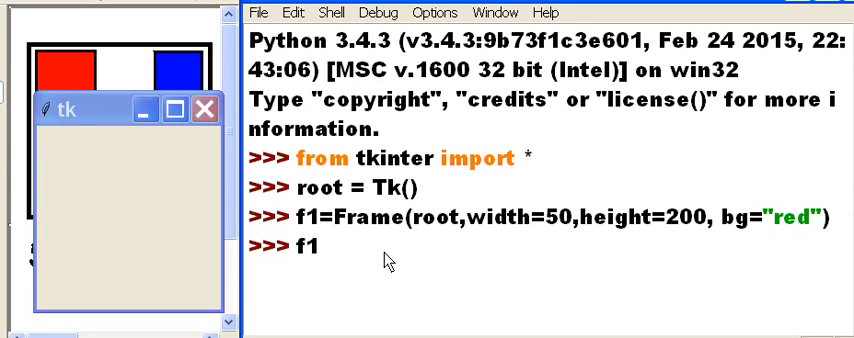
text(.p)
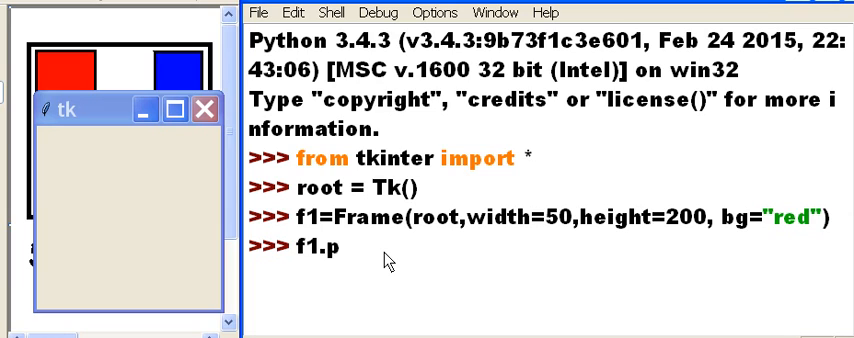
text(ack()
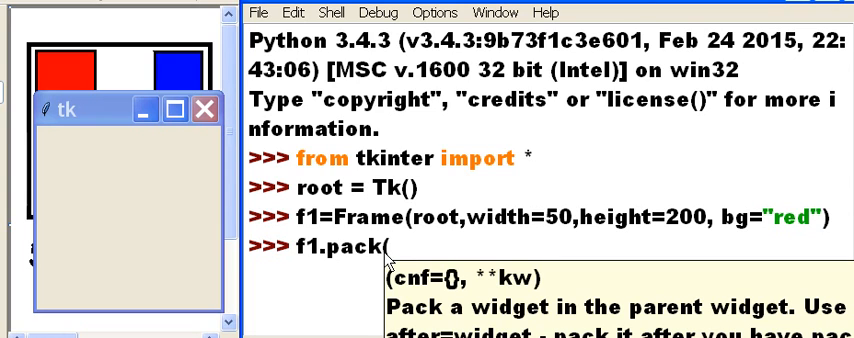
text(side)
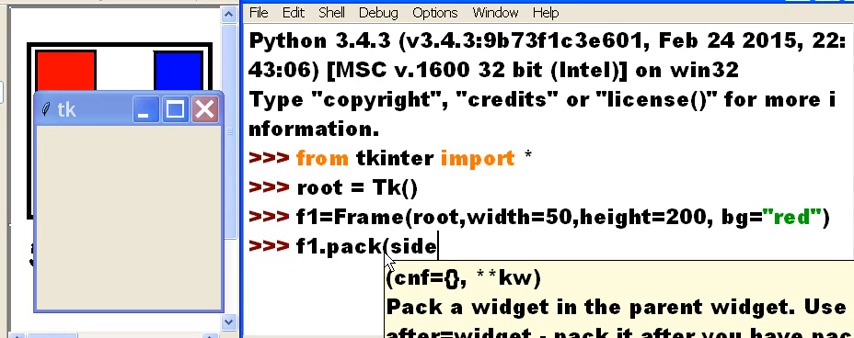
text(=)
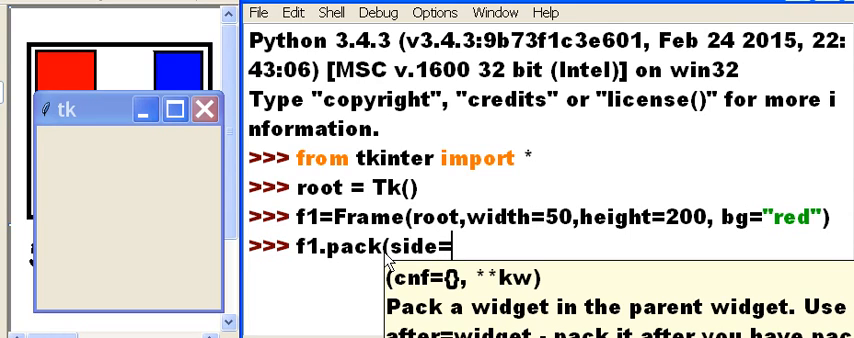
text(LEFT)
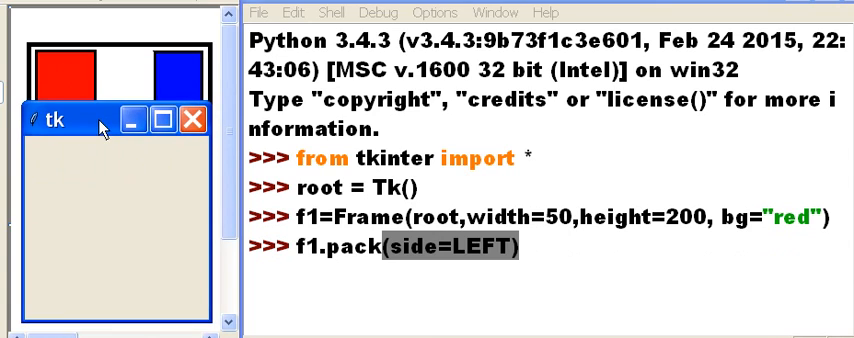
mouse_move(538, 269)
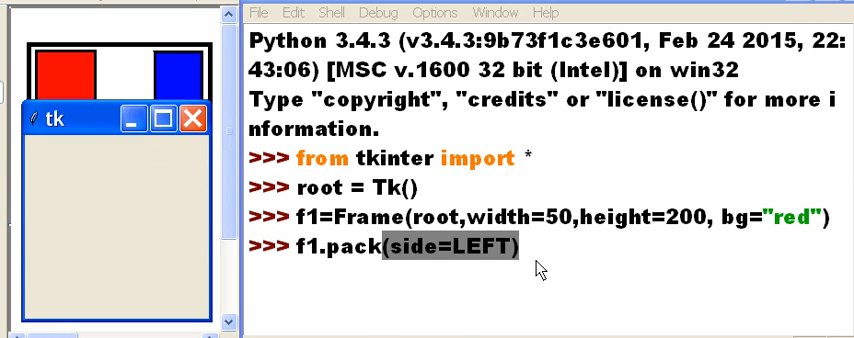
key(Return)
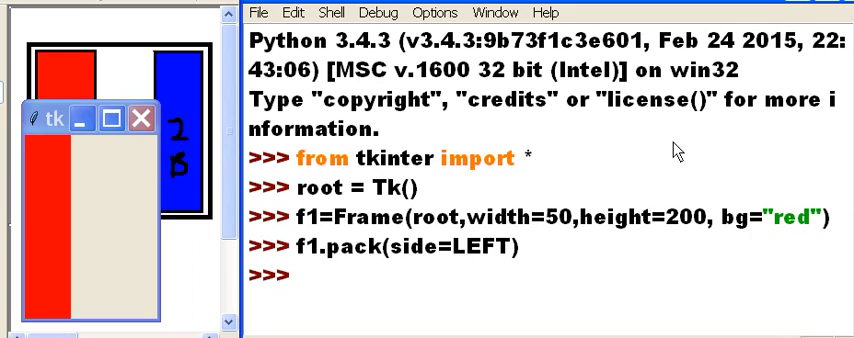
mouse_move(337, 296)
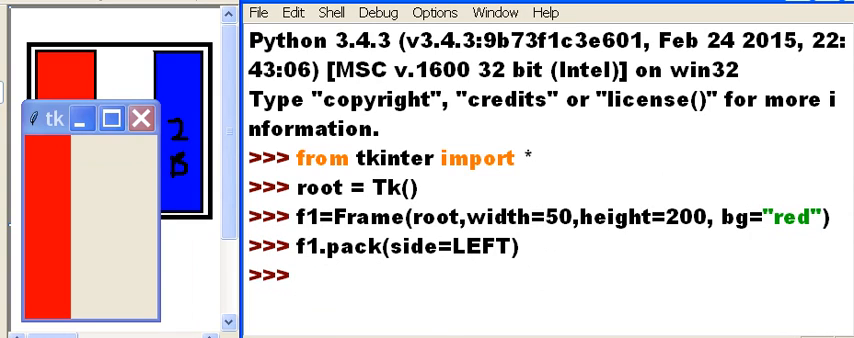
Run f2=Frame(root, width=50, height=200, bg="blue") to define the blue frame
text(F2)
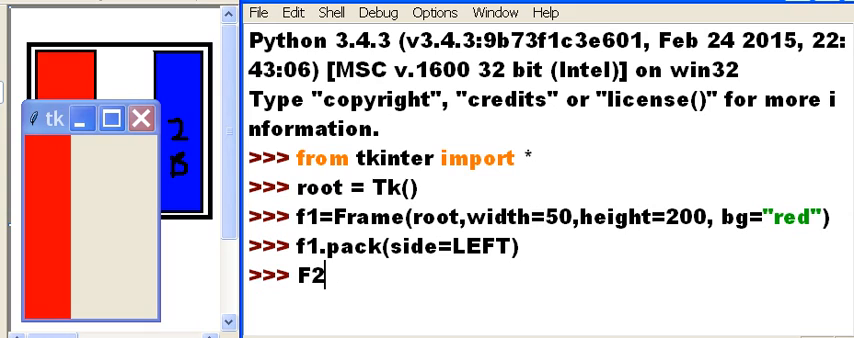
text(=)
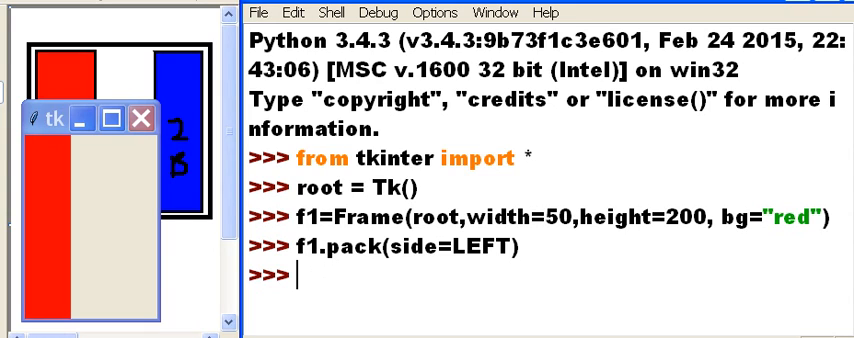
text(f2=)
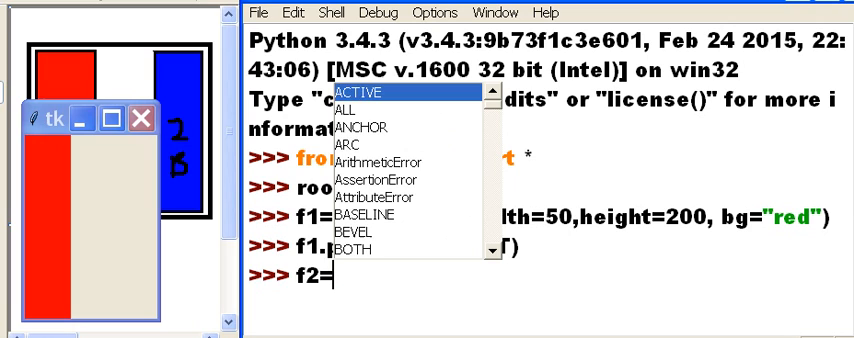
text(Frame()
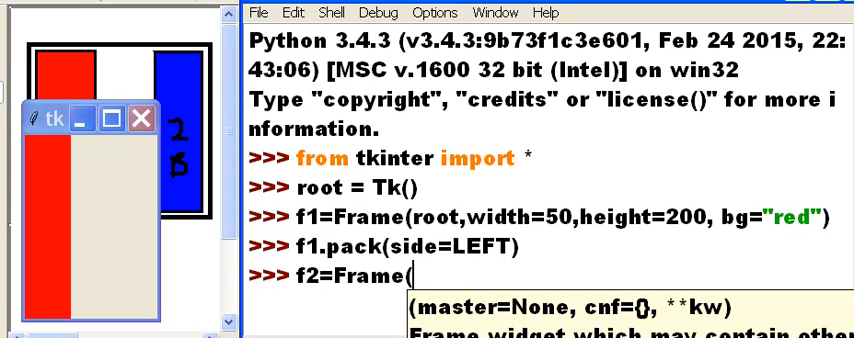
text(root)
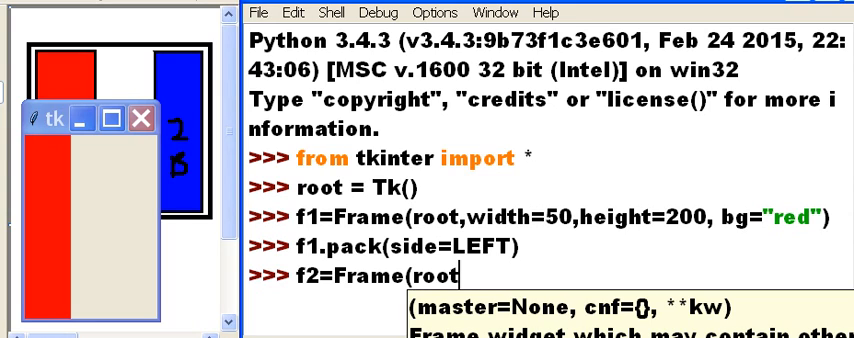
text(,width)
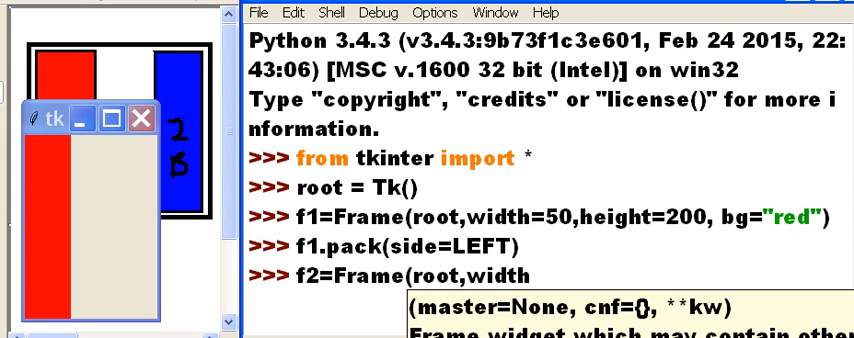
text(=50)
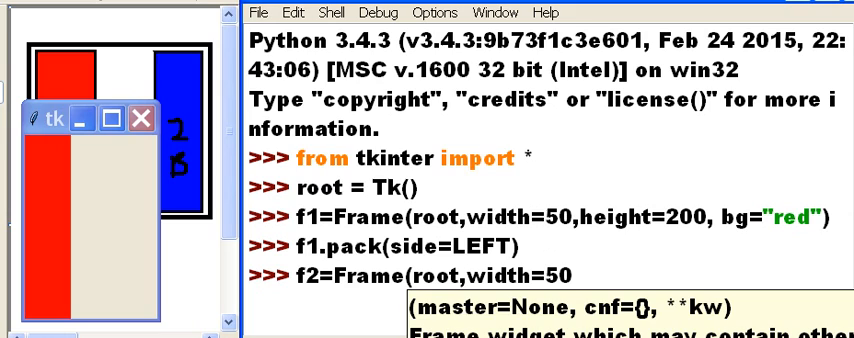
text(,height=)
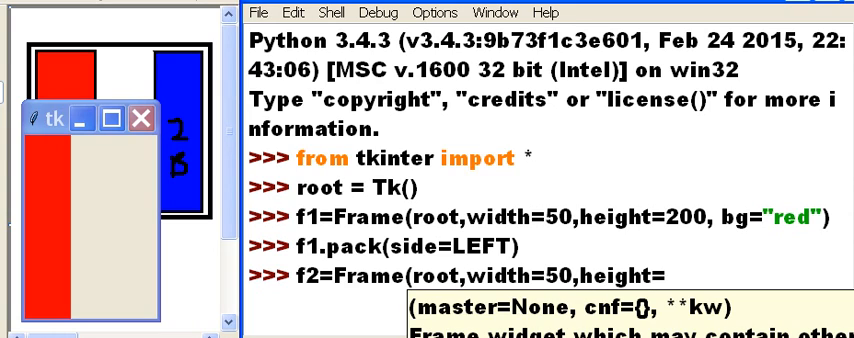
text(200)
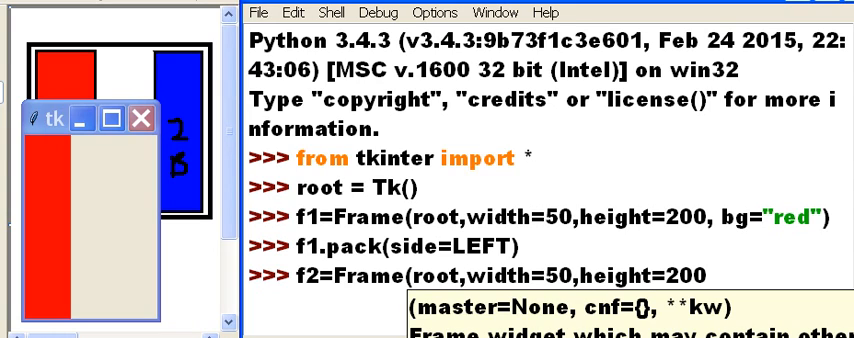
text(,bg=)
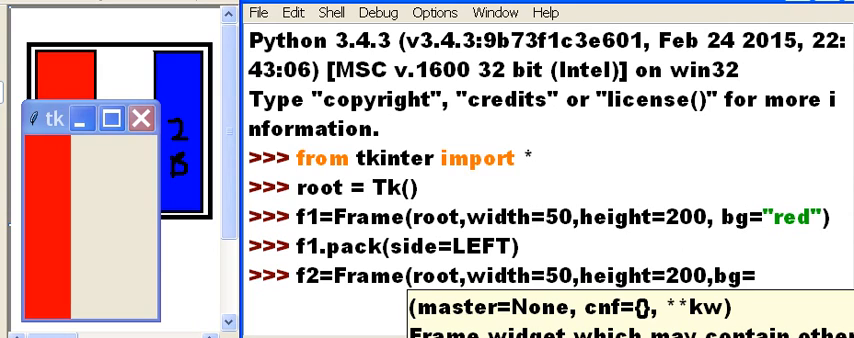
text("b)
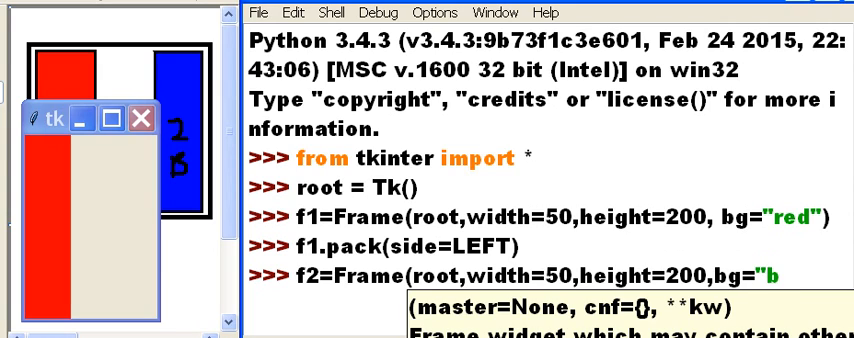
text(lu)
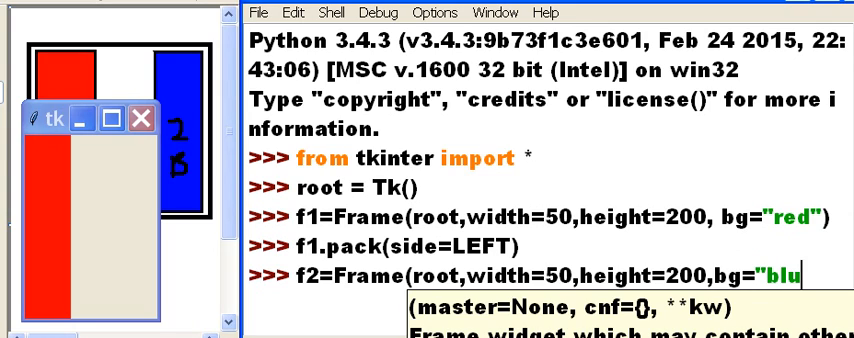
text(e"))
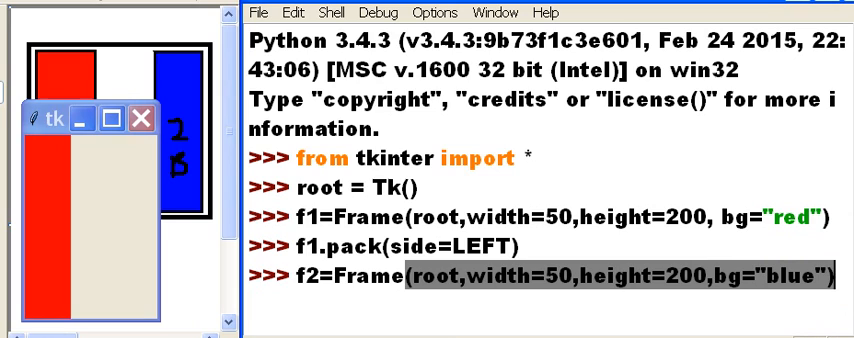
mouse_move(335, 112)
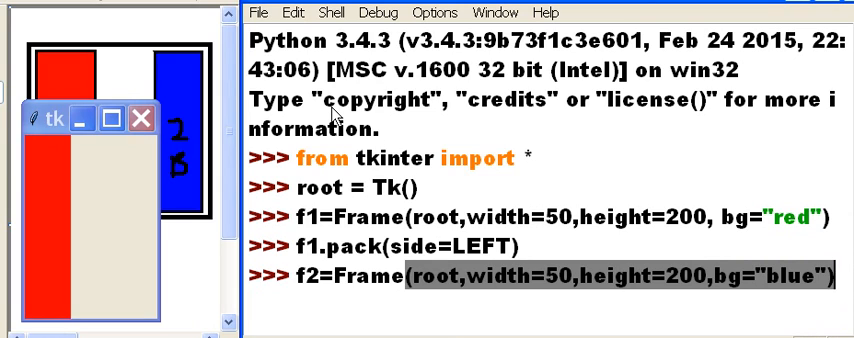
mouse_move(140, 227)
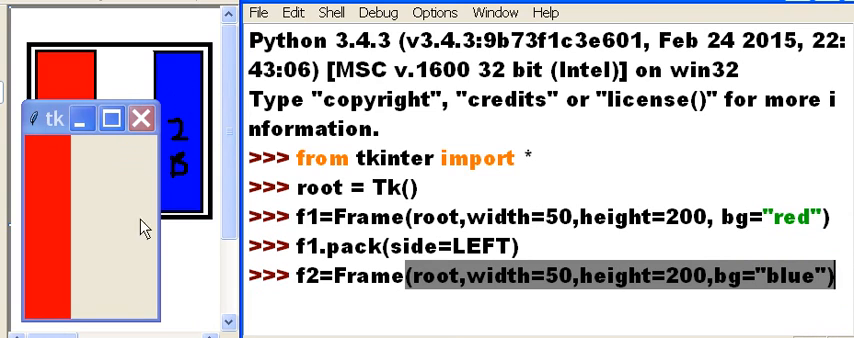
mouse_move(150, 240)
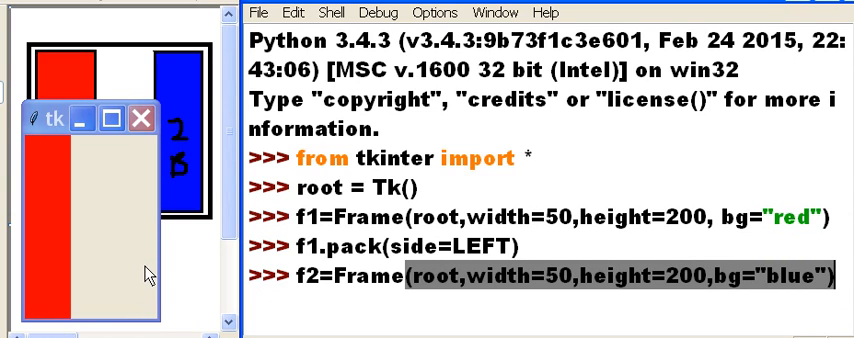
mouse_move(709, 307)
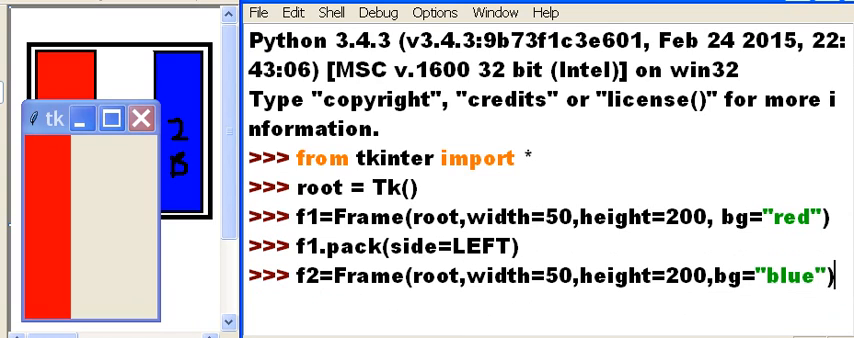
key(enter)
text(f2.pa)
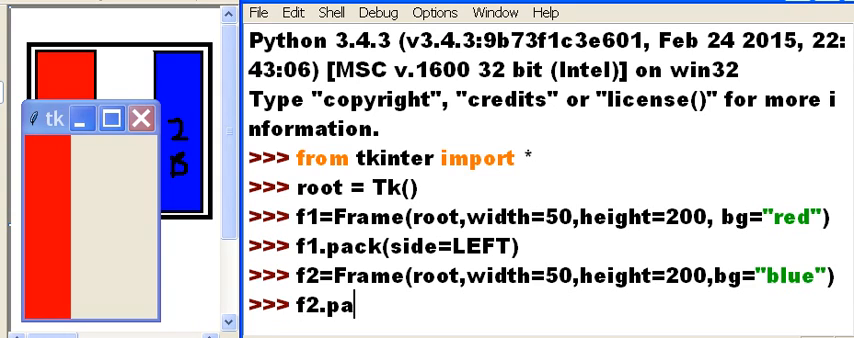
Finish f2.pack(side=RIGHT) so a blue bar appears on the right edge
text(ck()
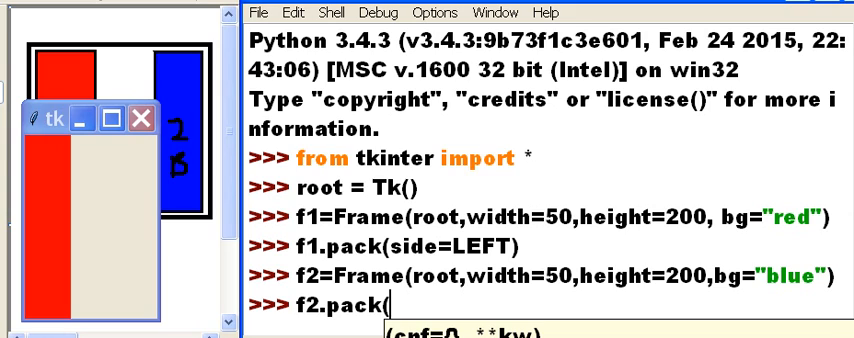
text(side)
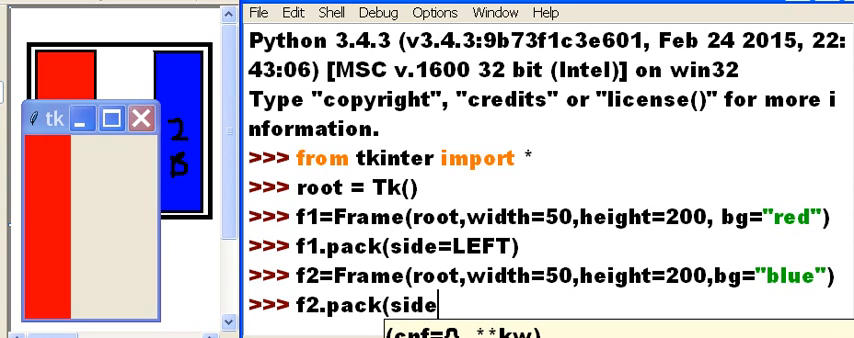
text(=)
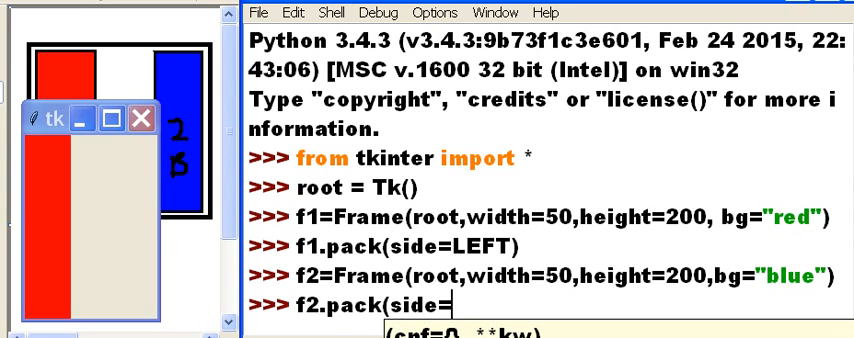
text(RIGHT)
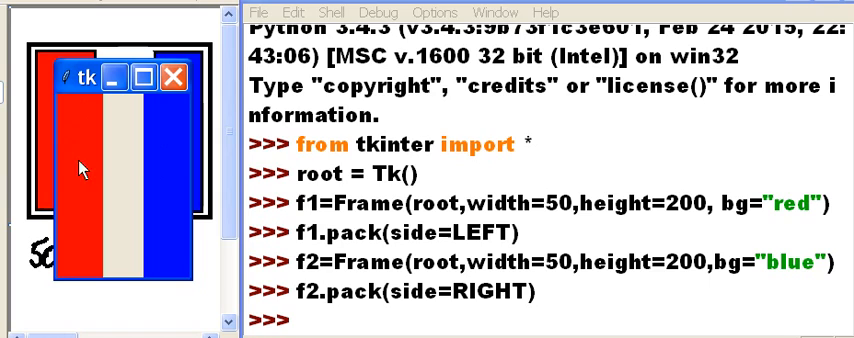
mouse_move(207, 249)
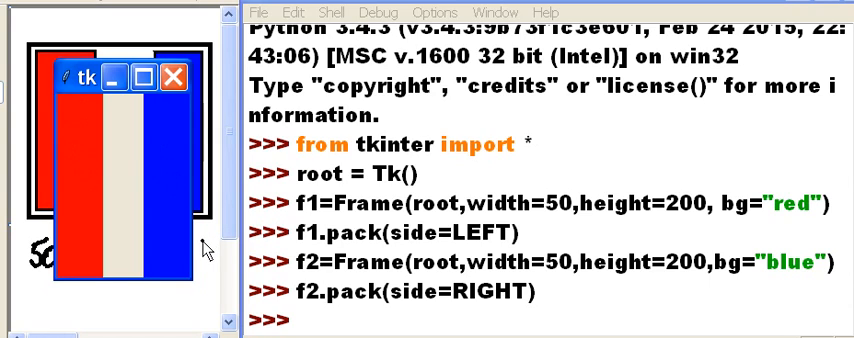
mouse_move(315, 325)
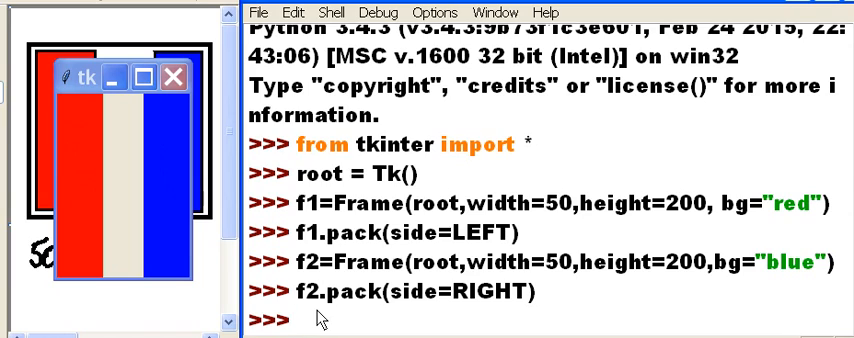
Type root.mainloop() to start the Tk event loop
text(R)
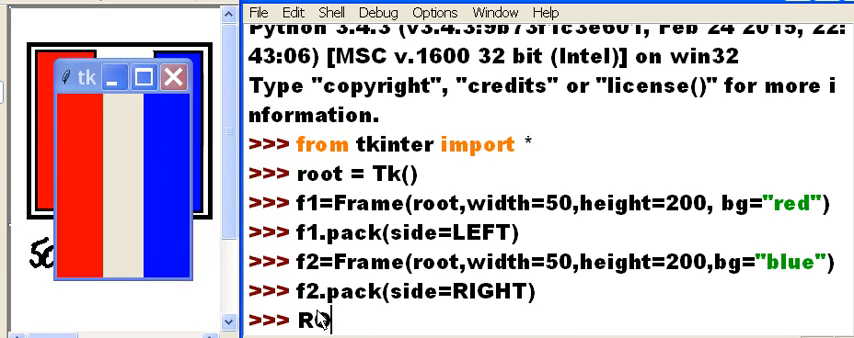
text(oot.m)
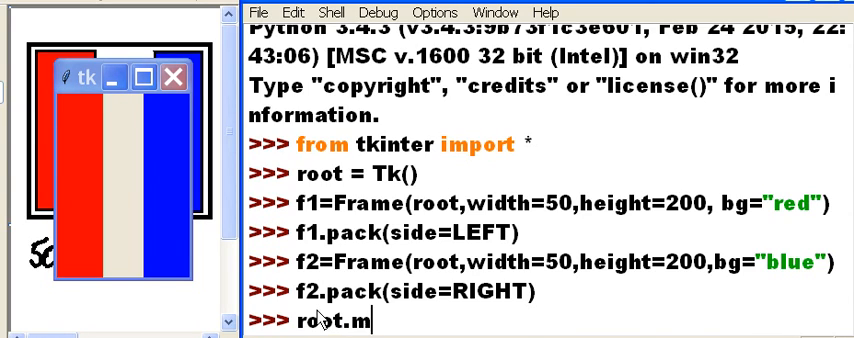
text(ainloop)
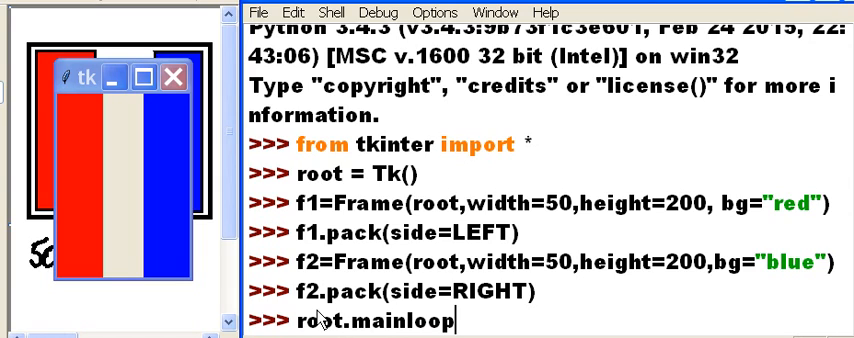
text(())
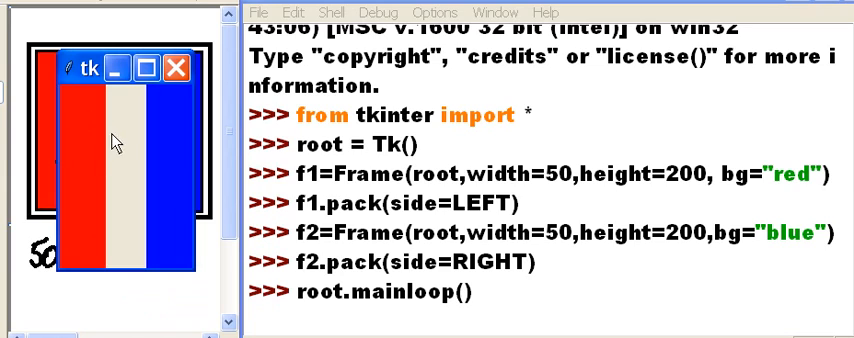
mouse_move(108, 192)
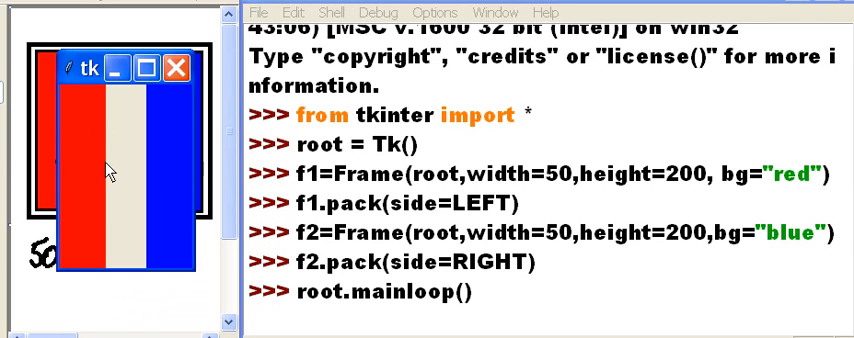
mouse_move(230, 247)
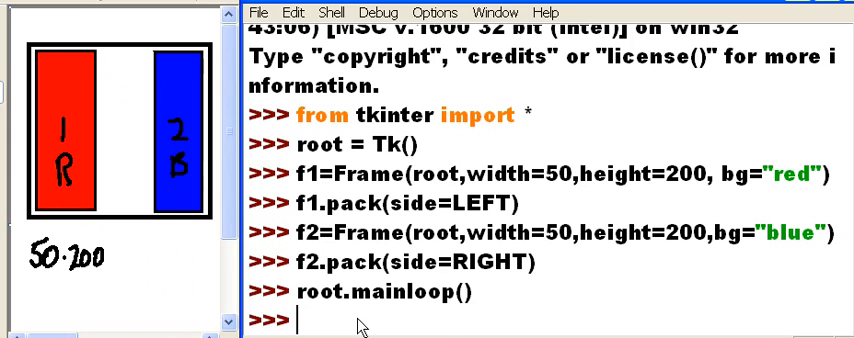
Type 'George Boole' at the fresh prompt without running it
text(G)
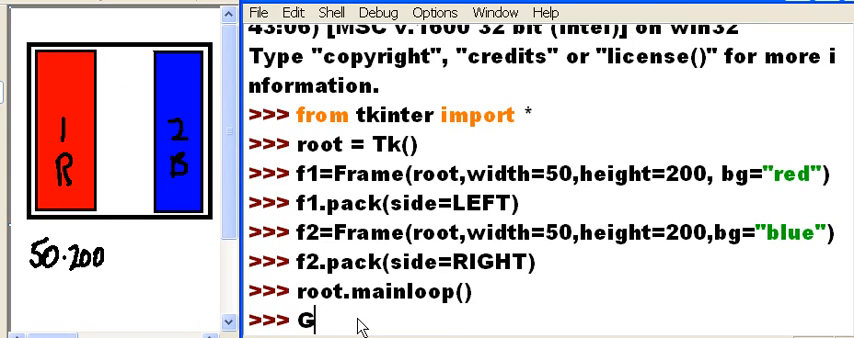
text(eorge)
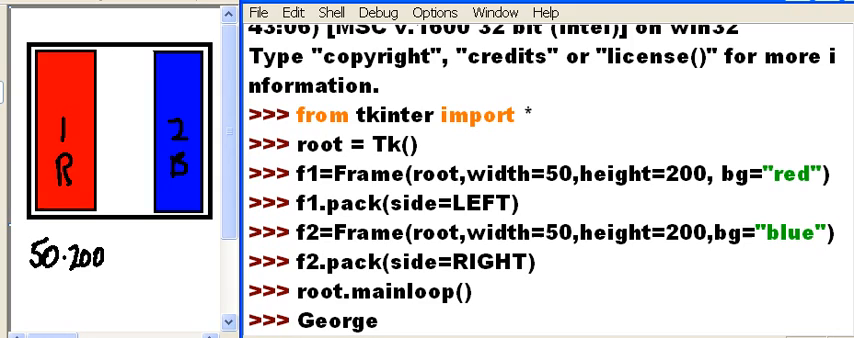
text(B)
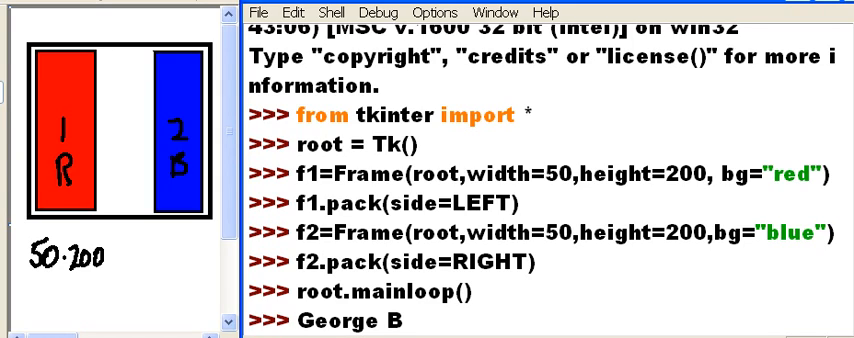
text(oole)
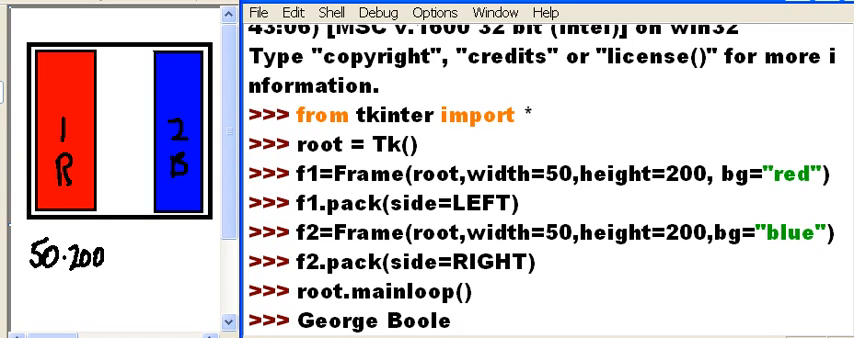